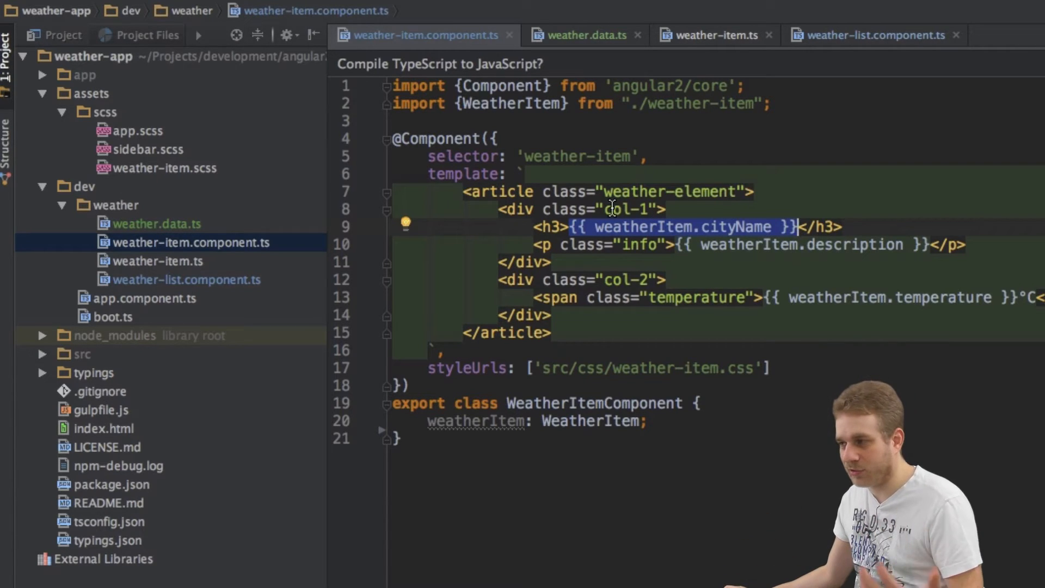
pyautogui.moveTo(470, 226)
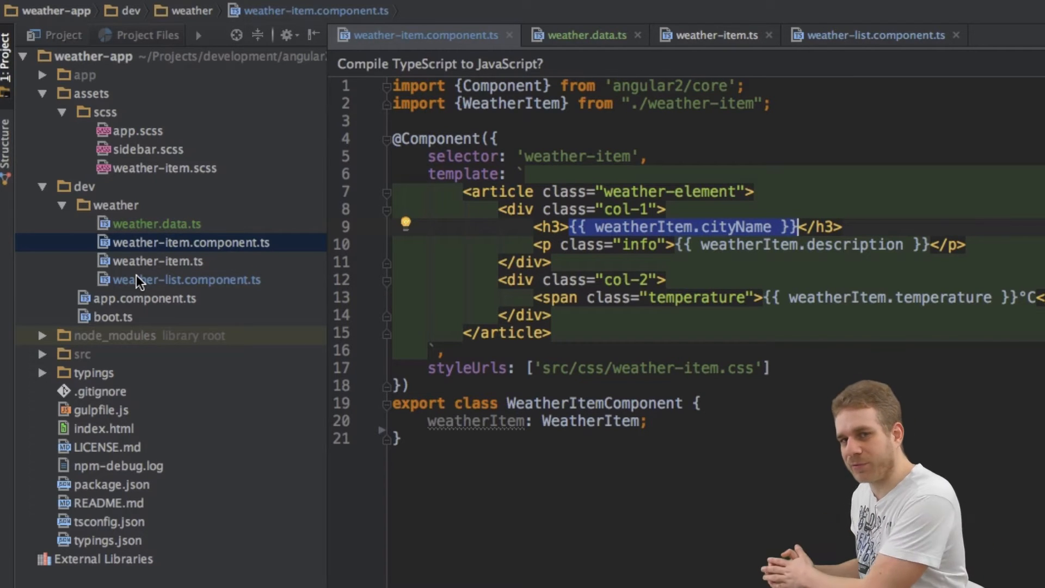
pyautogui.moveTo(137, 280)
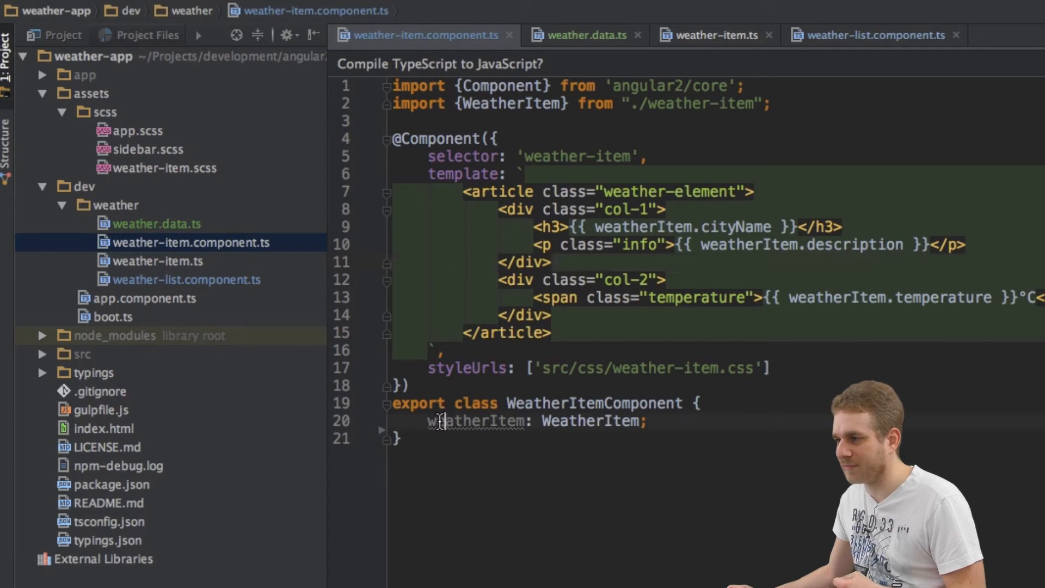
pyautogui.doubleClick(475, 420)
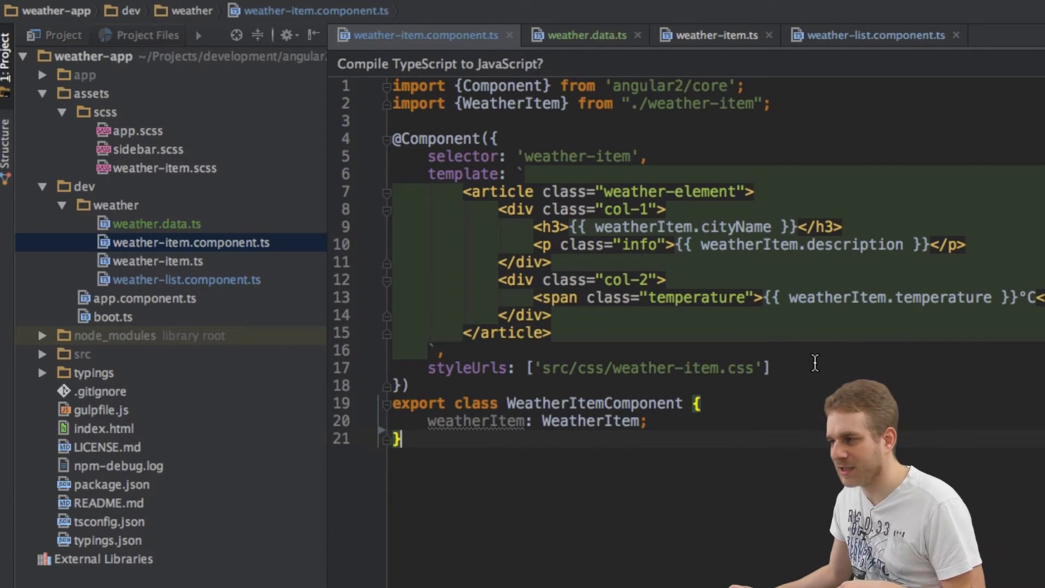
pyautogui.write(',')
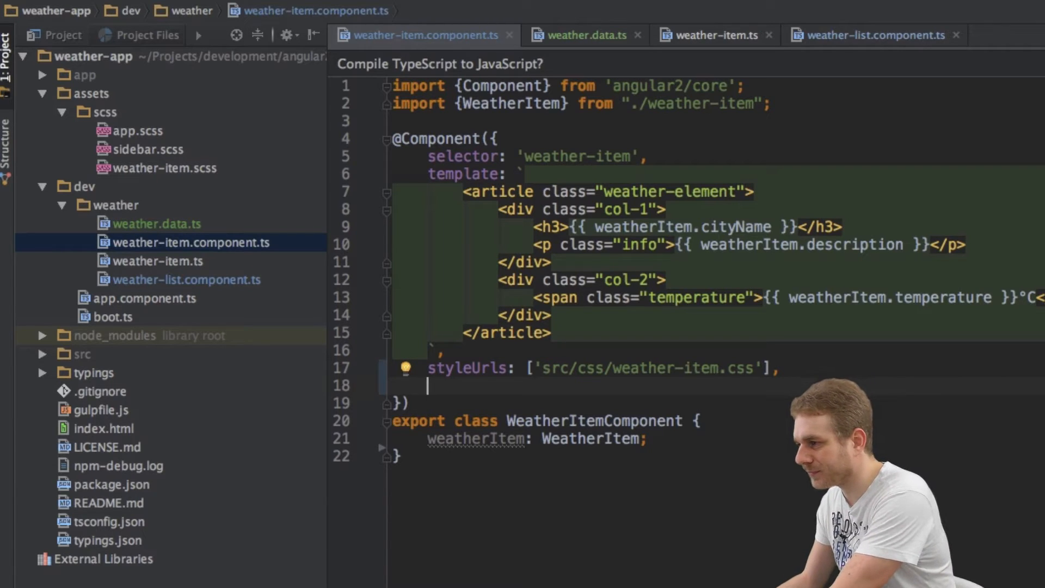
pyautogui.write("inputs: ['")
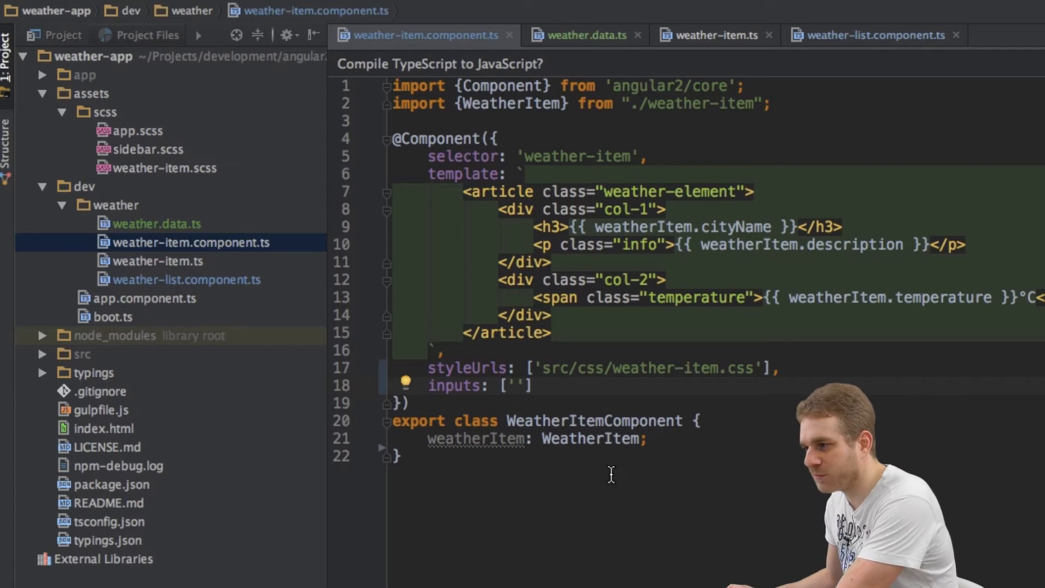
pyautogui.moveTo(445, 549)
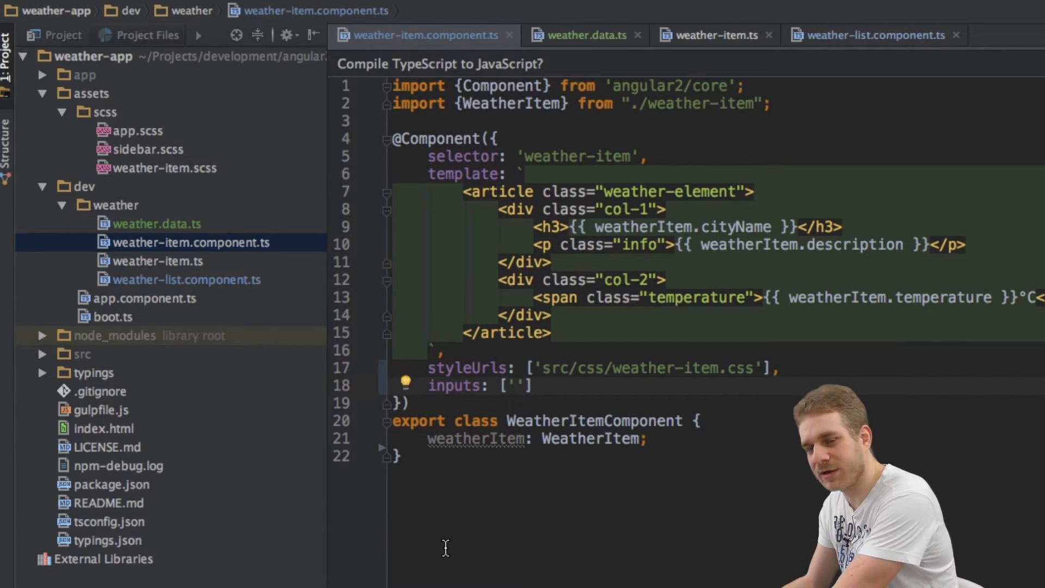
pyautogui.write('w')
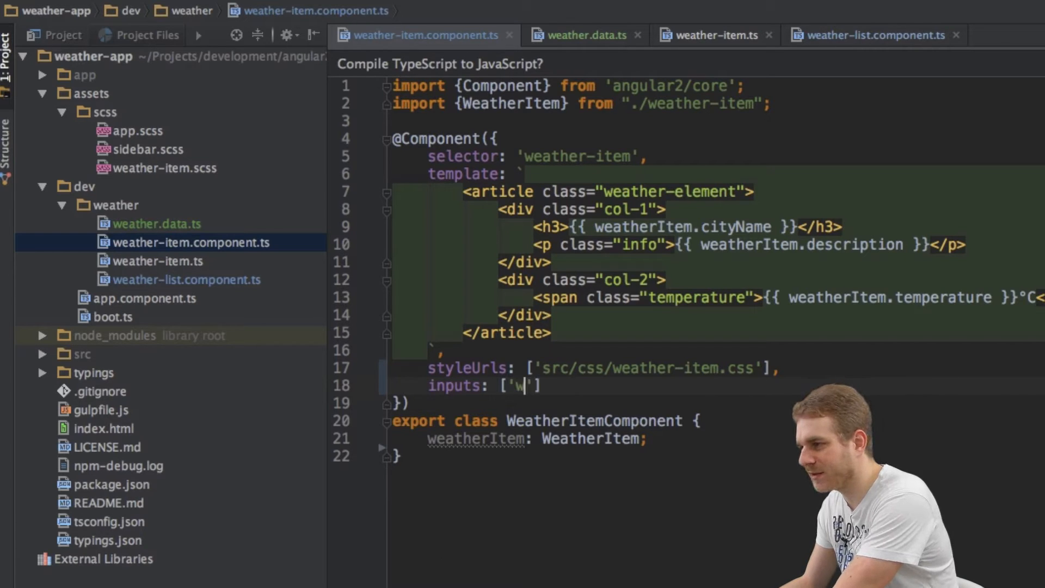
pyautogui.write('eatherIte')
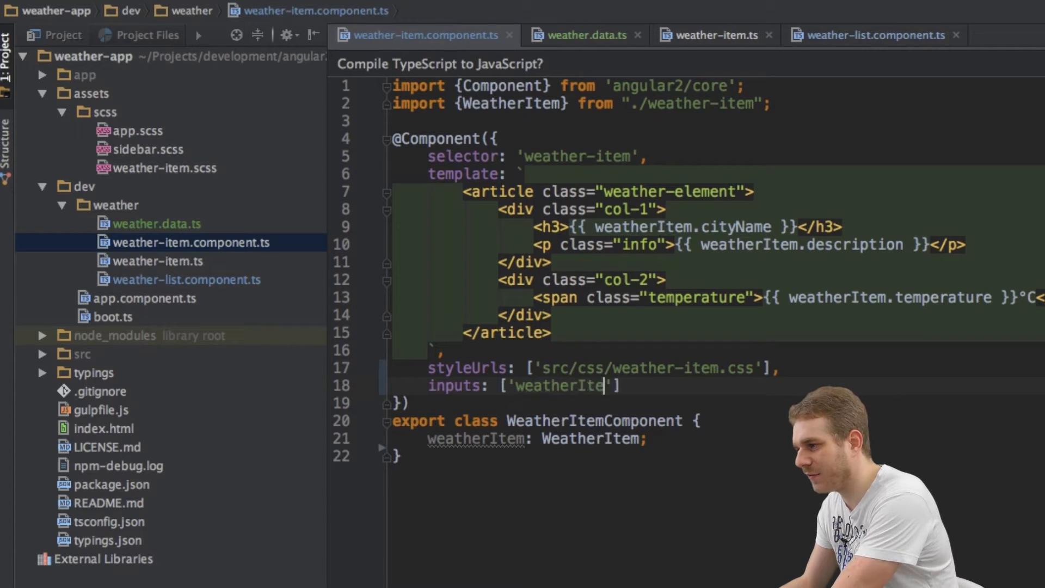
pyautogui.write('m')
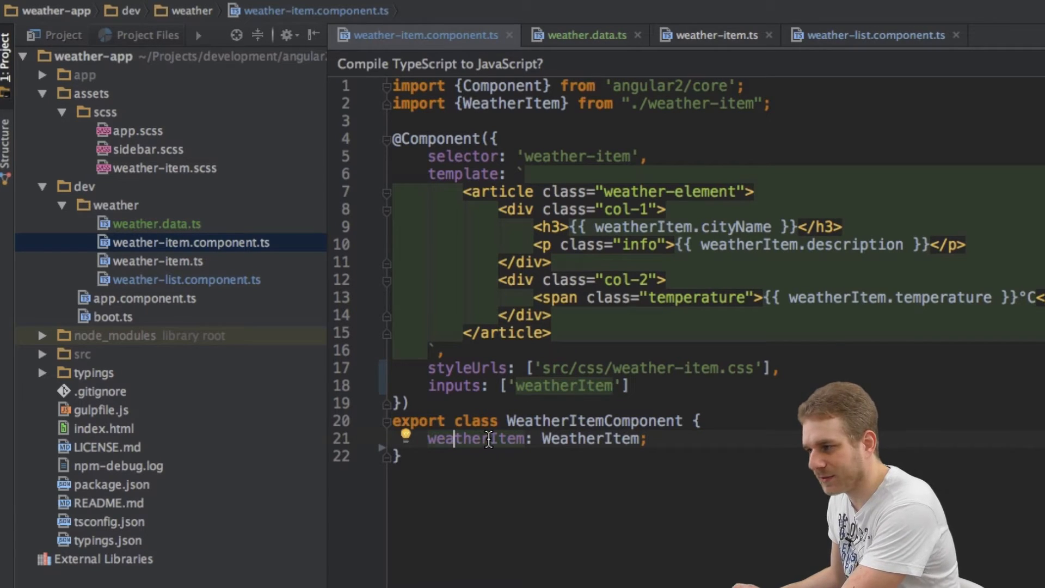
pyautogui.moveTo(497, 443)
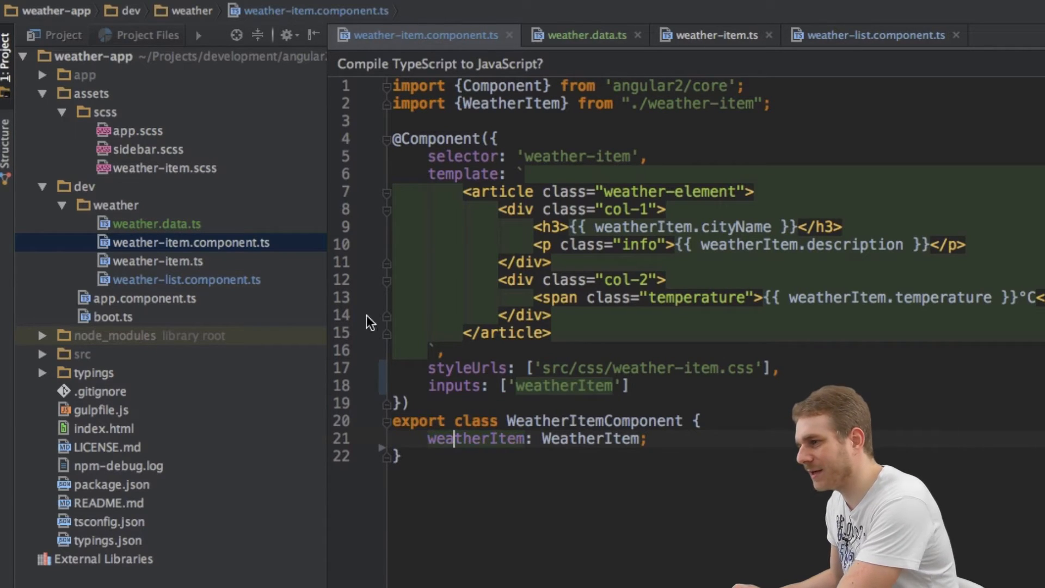
pyautogui.click(186, 280)
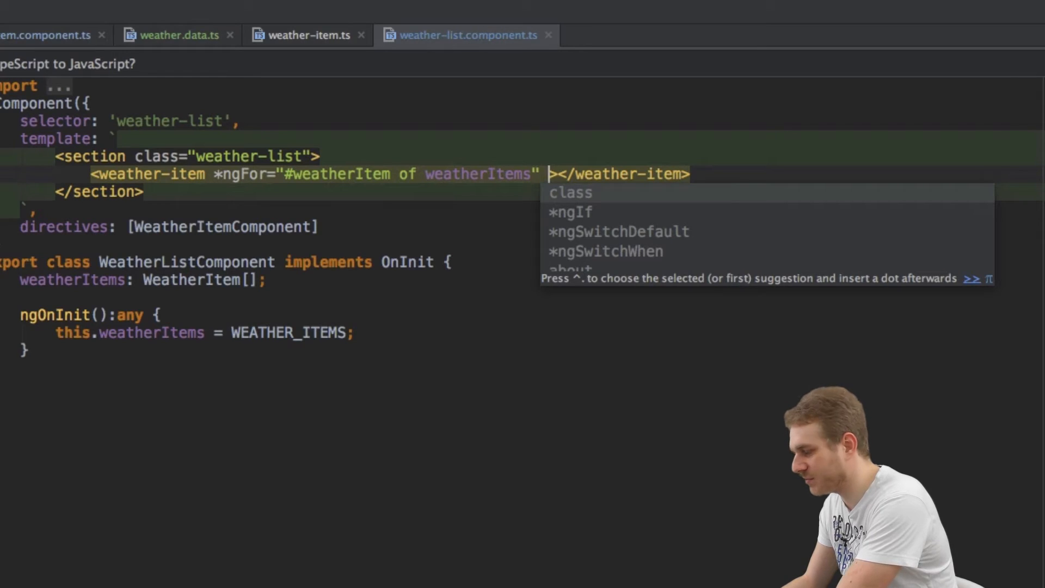
# Step: Begin the [weatherItem] binding on <weather-item>, verifying the property name in weather-item.component.ts
pyautogui.write('[')
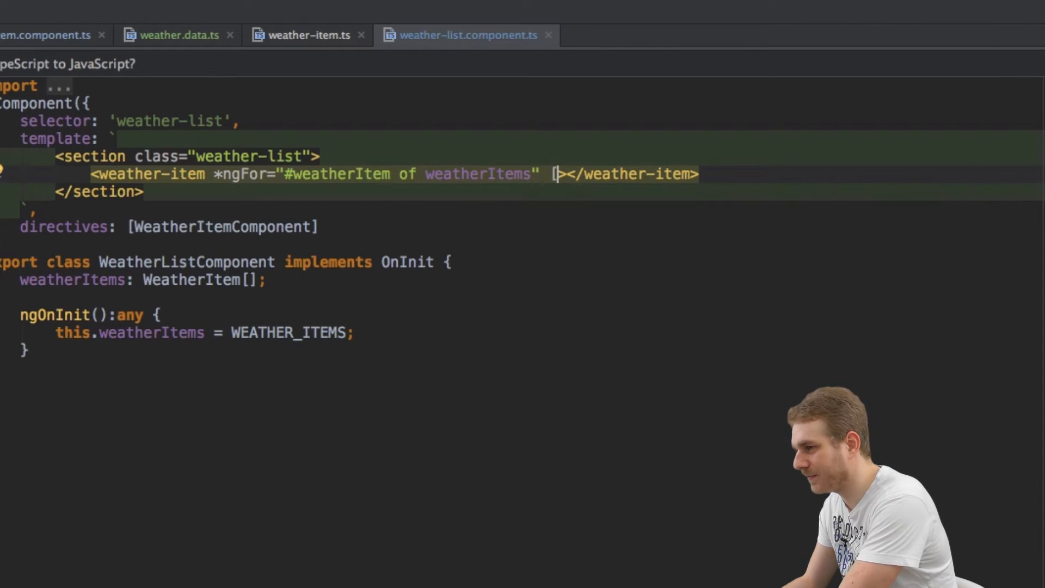
pyautogui.write('weatherItem]="')
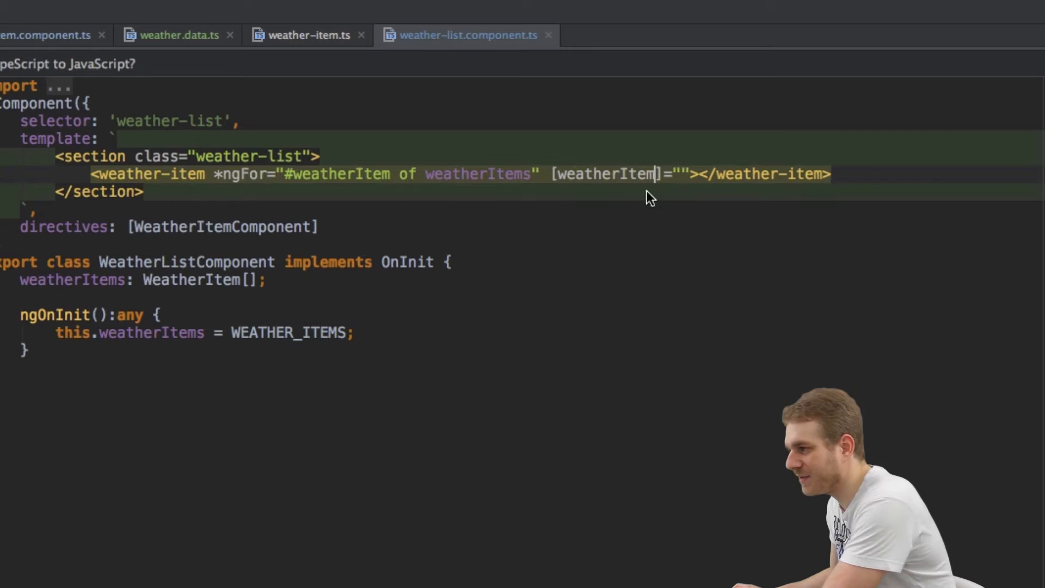
pyautogui.click(308, 35)
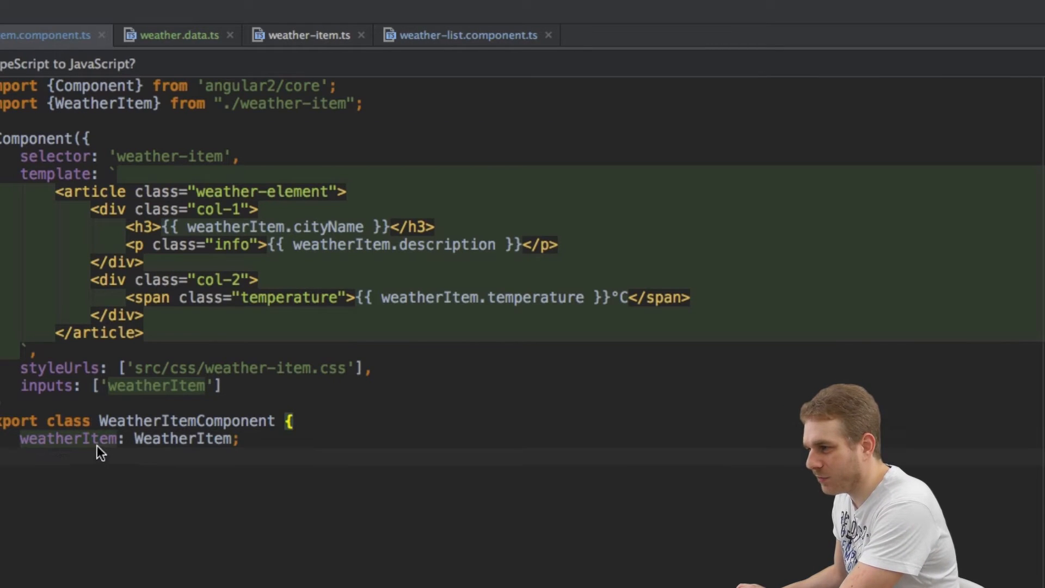
pyautogui.doubleClick(67, 439)
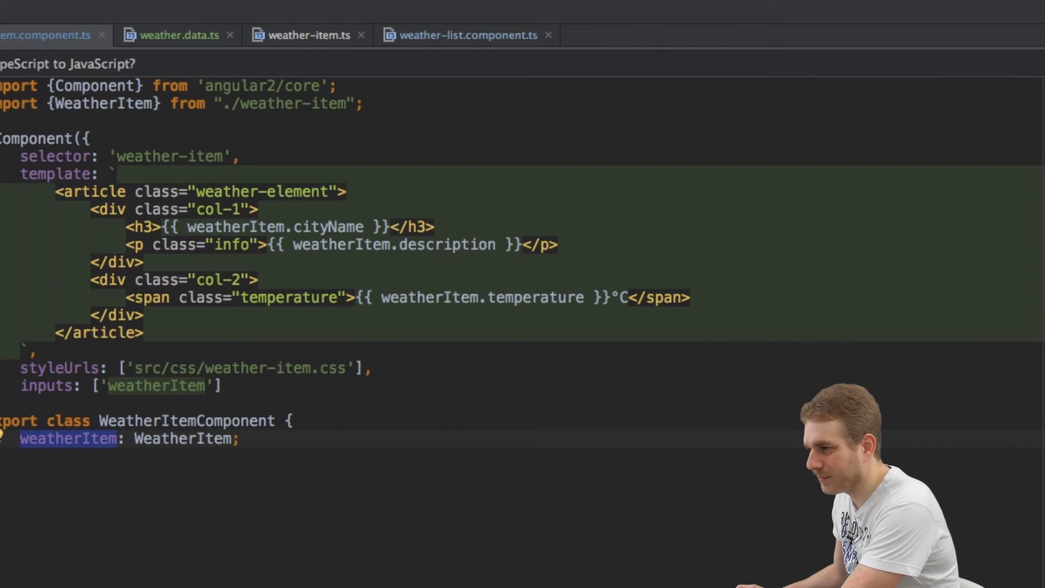
pyautogui.click(464, 35)
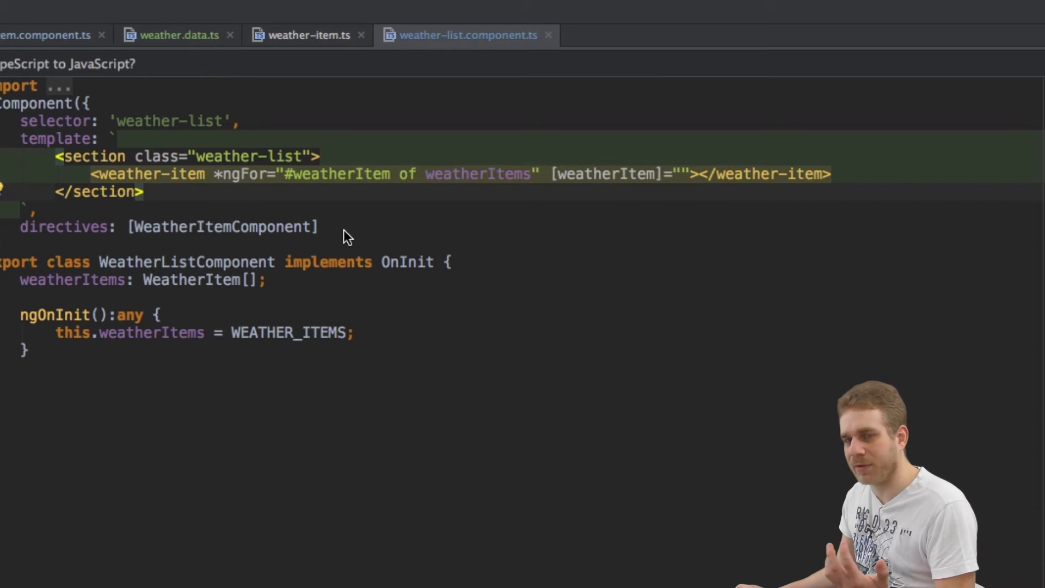
pyautogui.moveTo(660, 175)
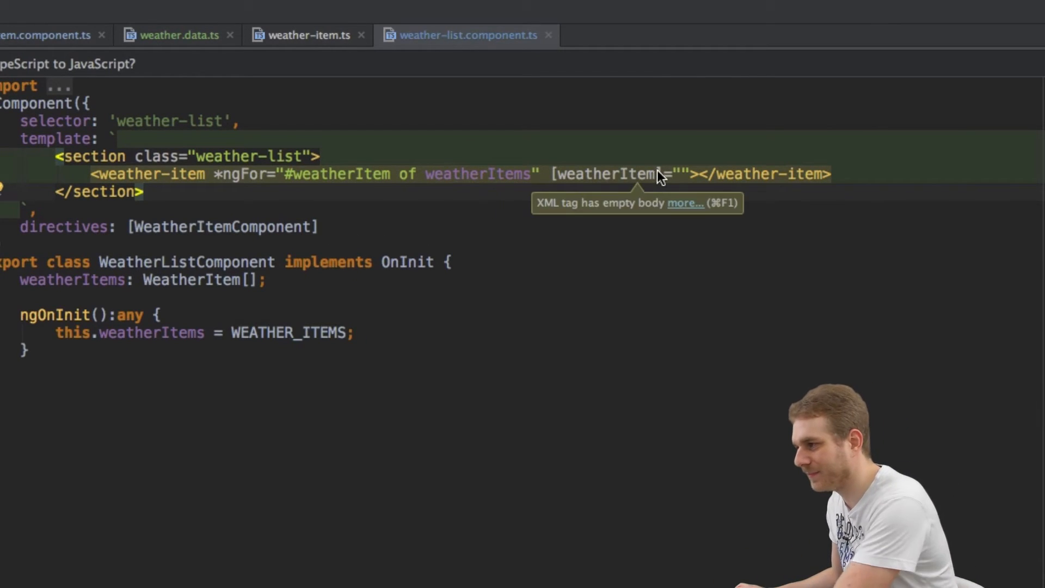
pyautogui.moveTo(741, 210)
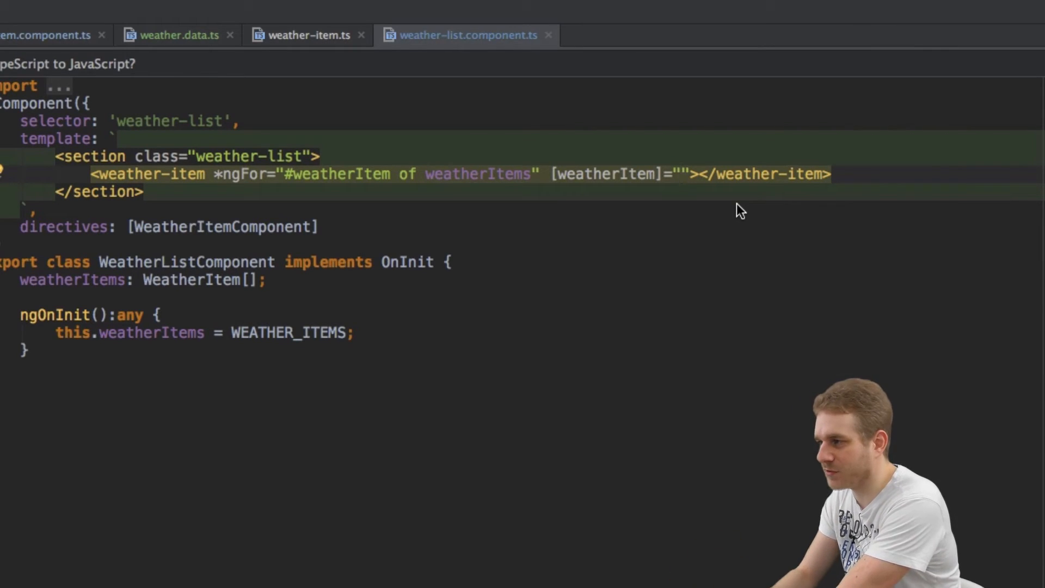
# Step: Complete the binding as [weatherItem]="weatherItem" in the weather-list template
pyautogui.write('w')
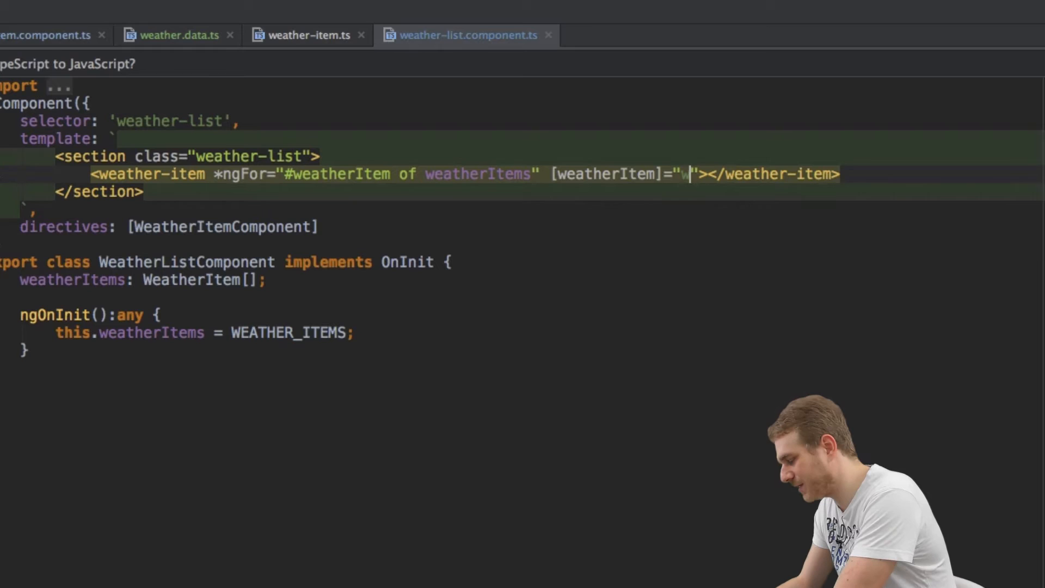
pyautogui.write('eatherItem')
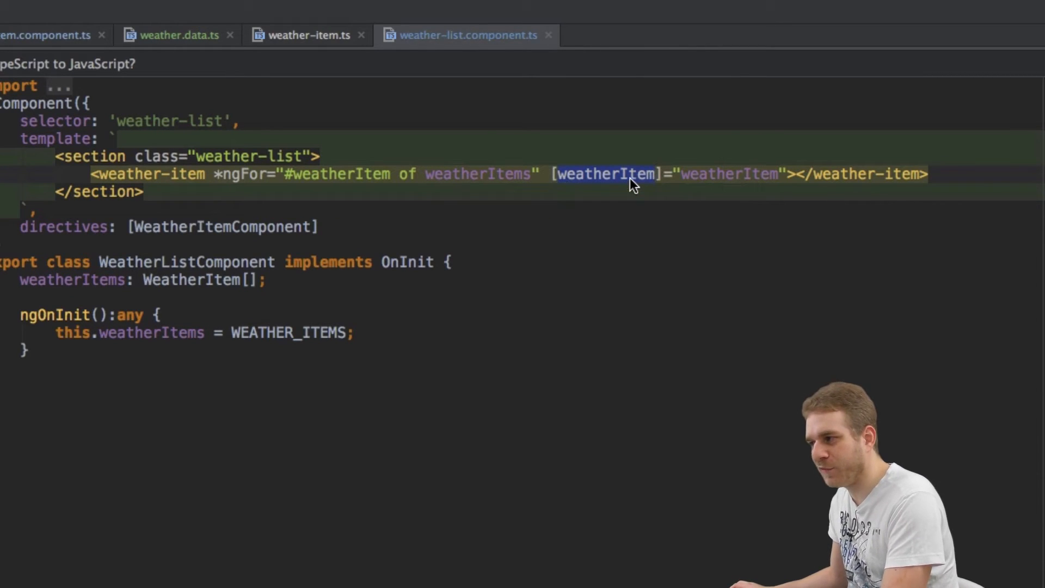
pyautogui.moveTo(289, 228)
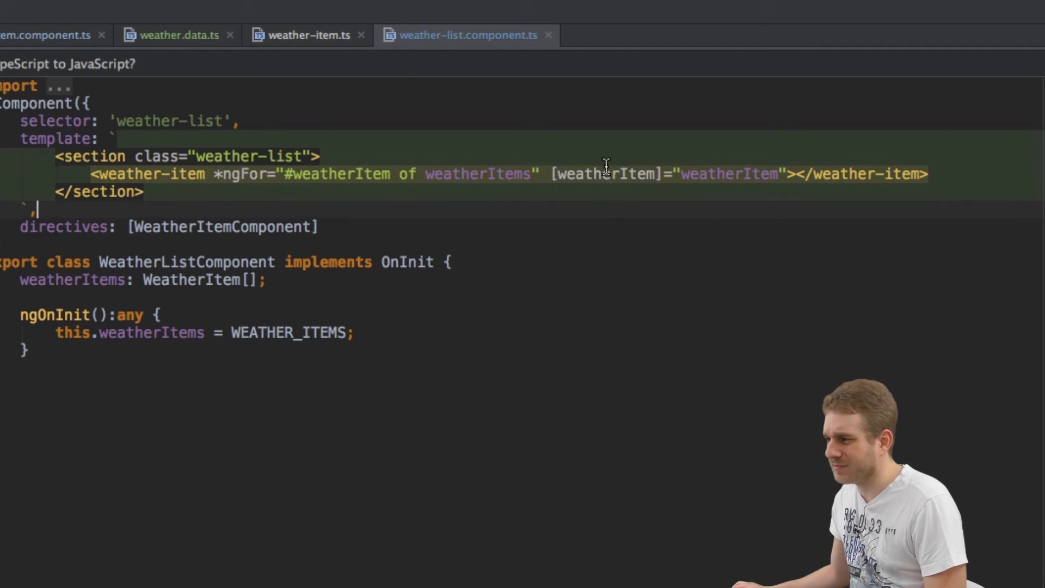
pyautogui.doubleClick(605, 174)
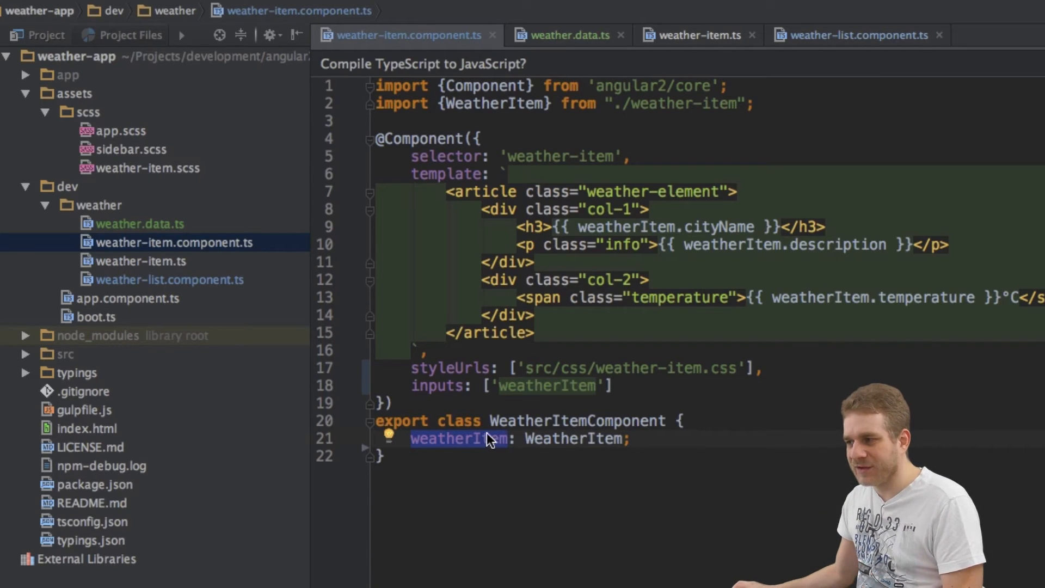
pyautogui.moveTo(521, 495)
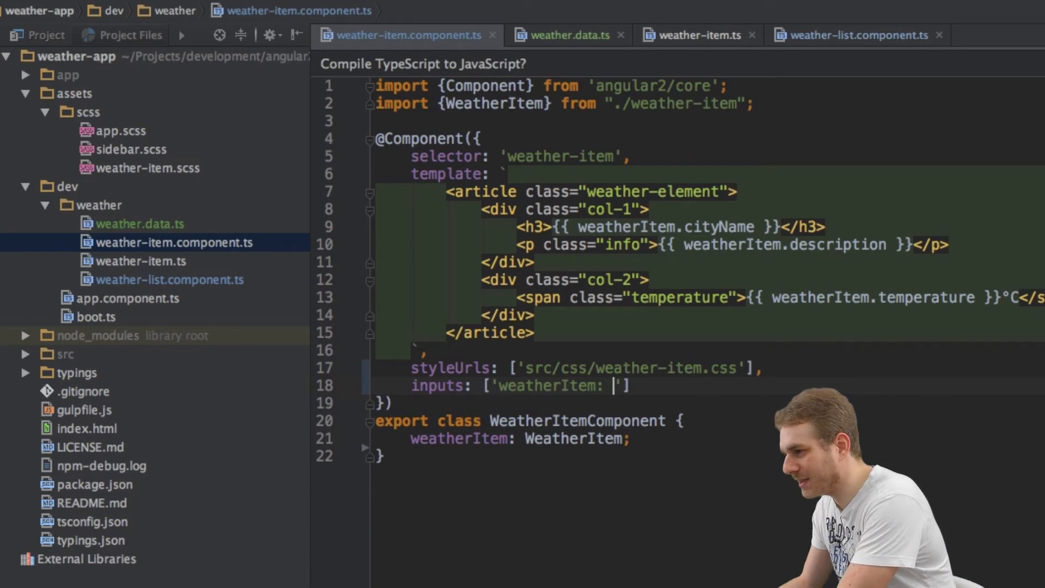
# Step: Rewrite the inputs entry as 'weatherItem: item' to alias the input
pyautogui.write('item')
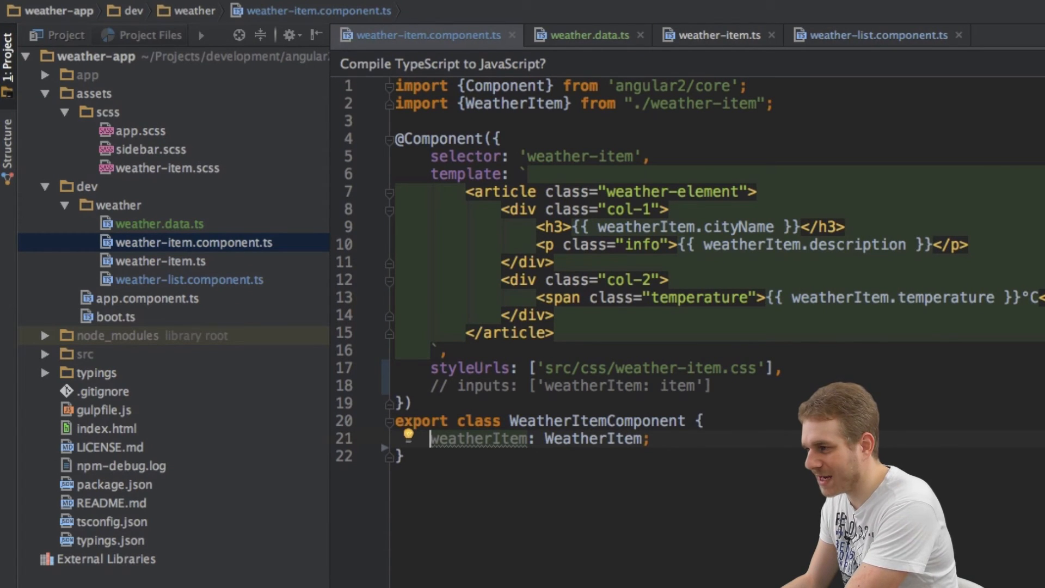
pyautogui.write('@')
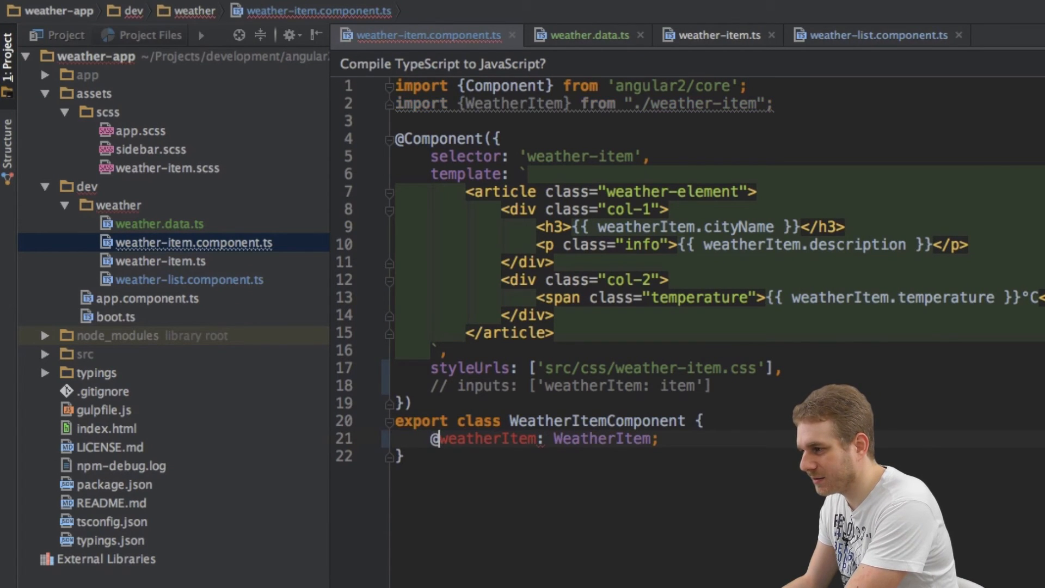
pyautogui.write('Input(')
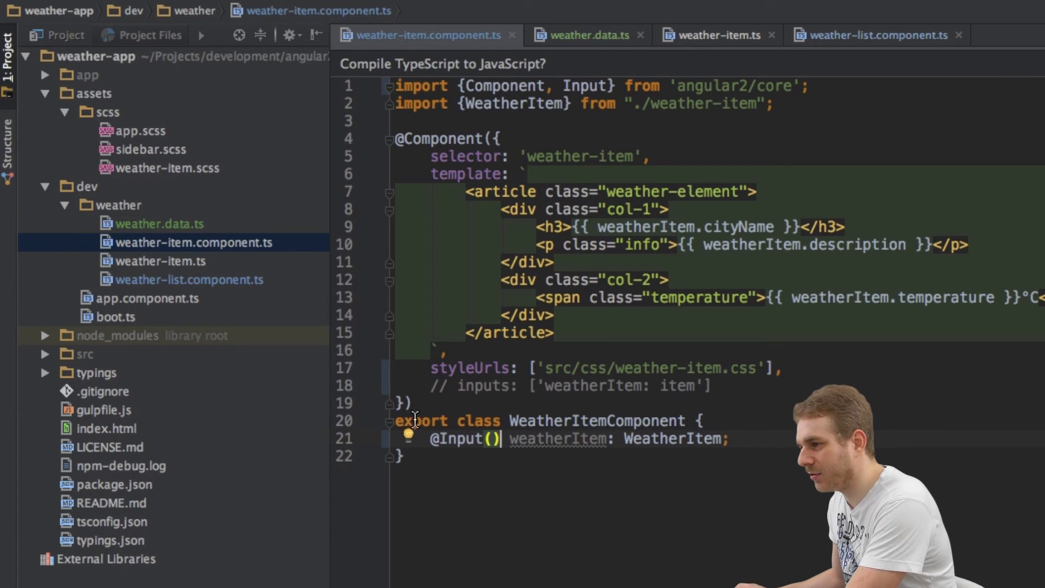
pyautogui.moveTo(603, 128)
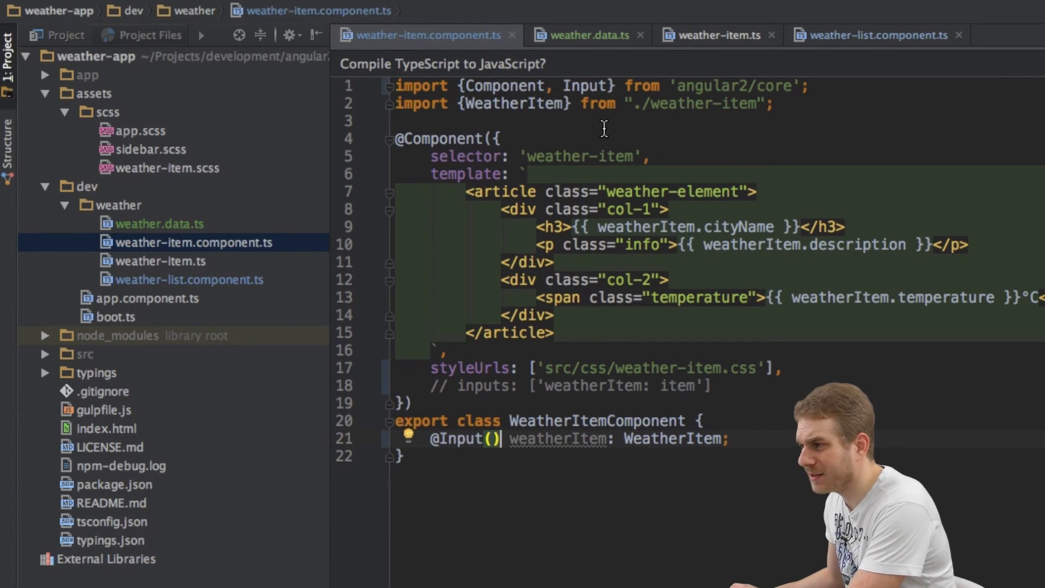
pyautogui.doubleClick(586, 85)
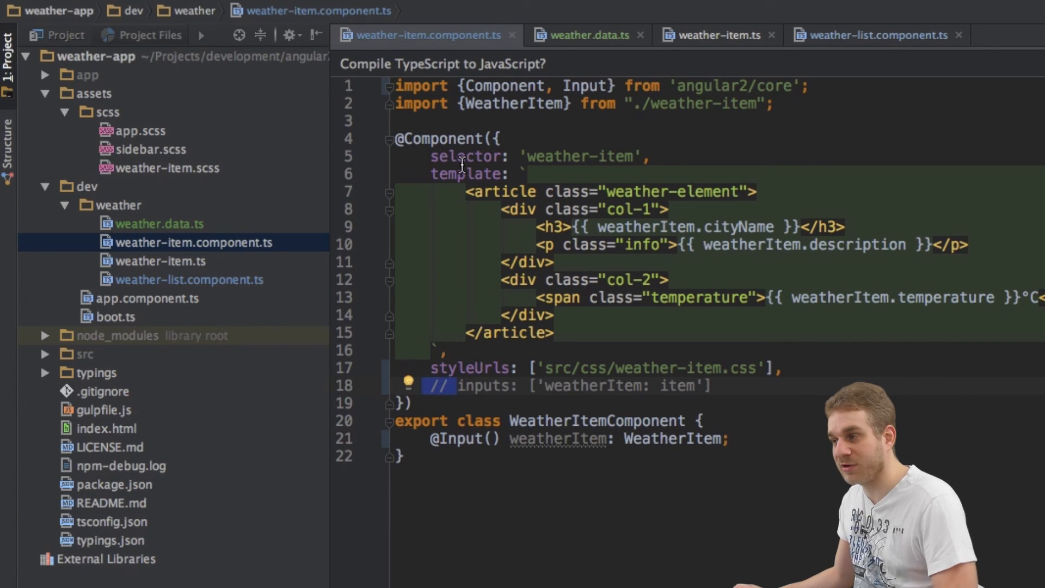
pyautogui.doubleClick(504, 85)
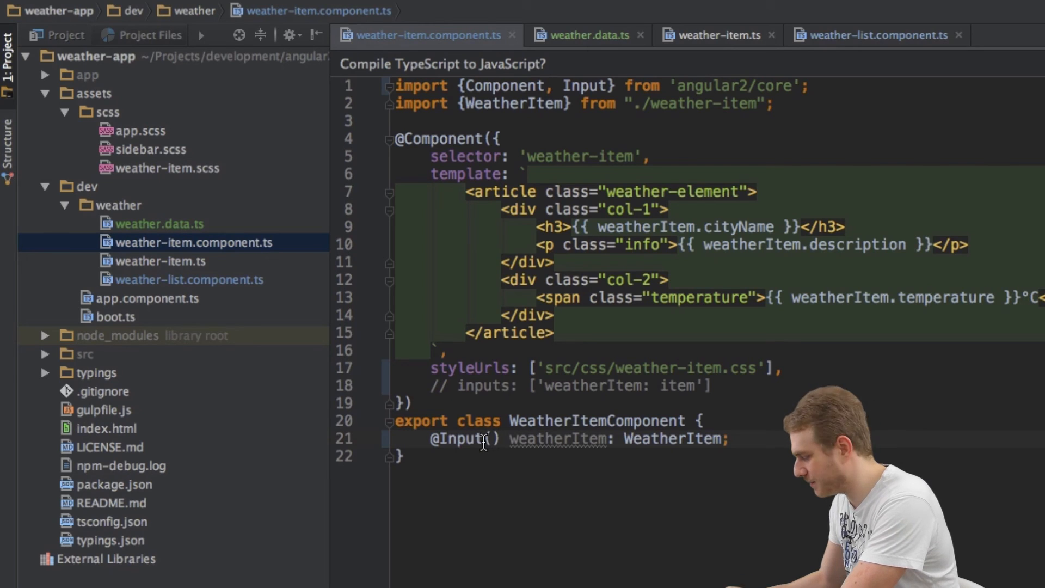
pyautogui.write("'it'")
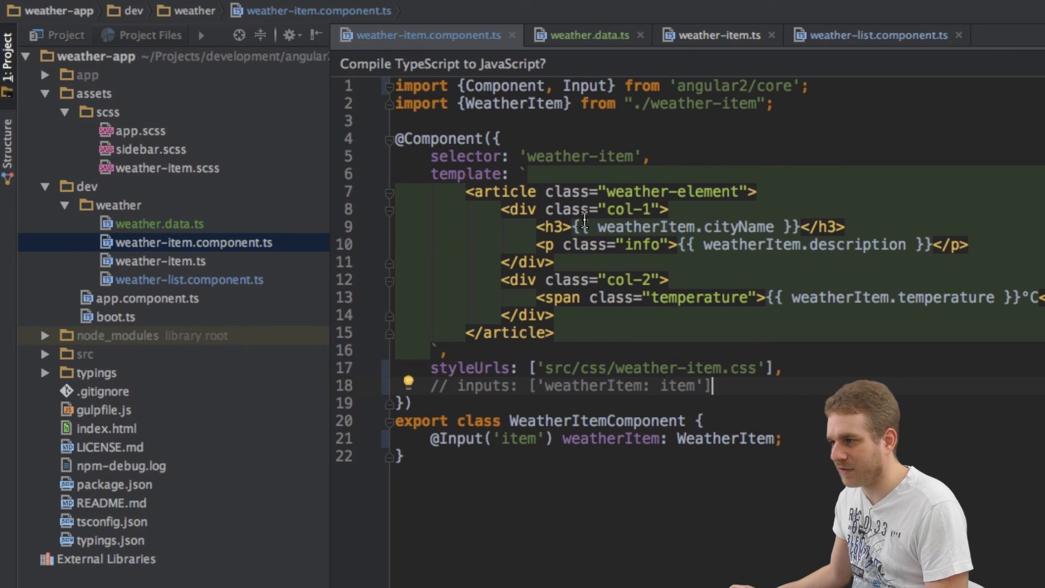
pyautogui.moveTo(485, 319)
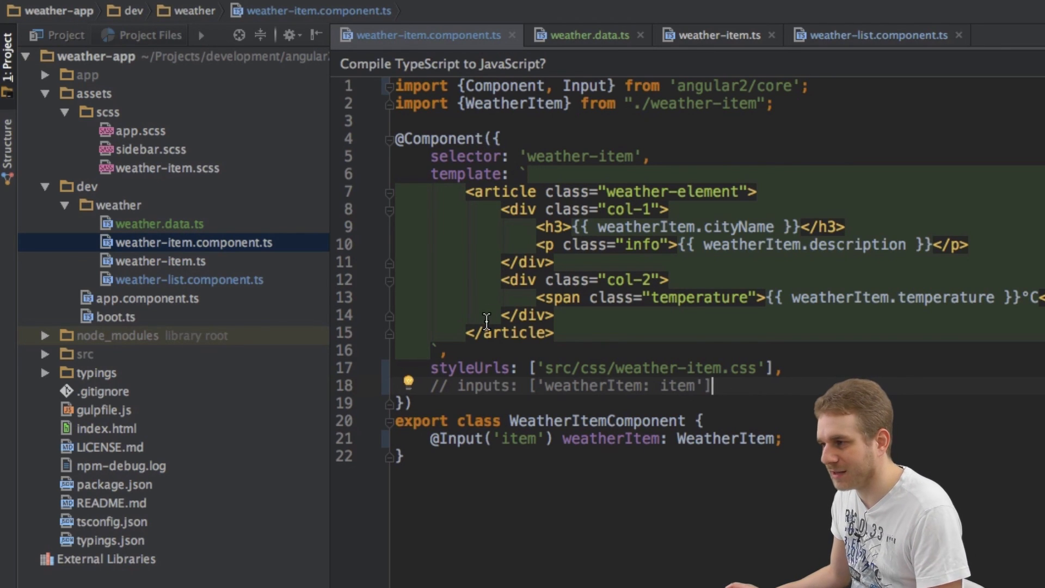